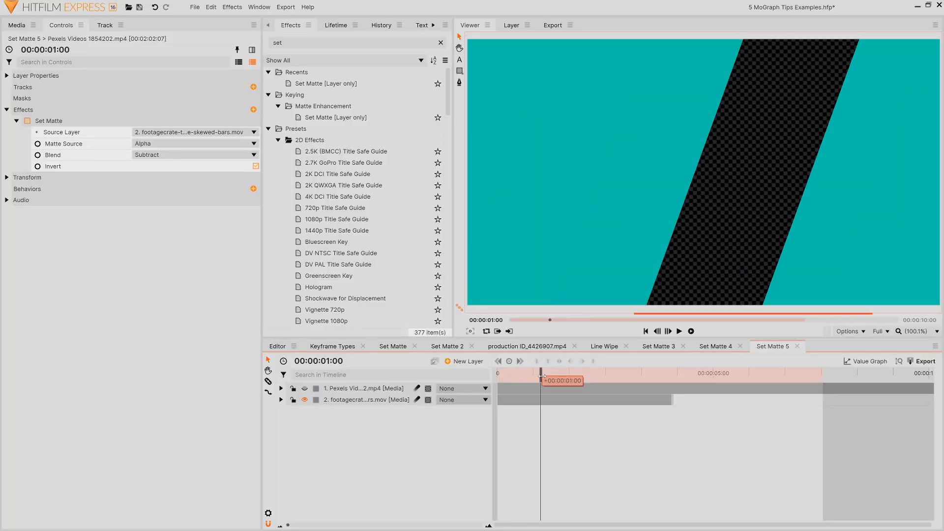
- Switch to the Set Matte composition showing the OCEANIC815 title over ocean footage
left_click(679, 331)
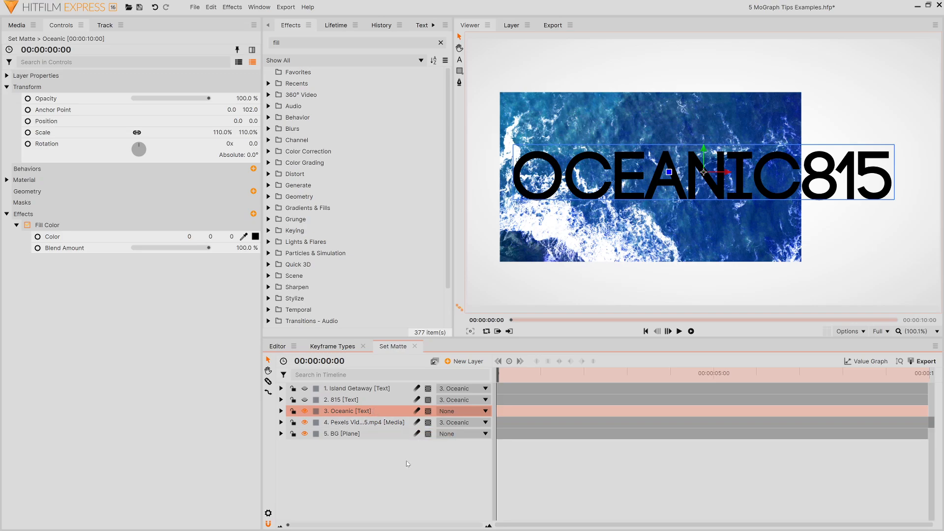
- Hide the other title layers and reveal the ocean footage layer's Set Matte effect settings
left_click(303, 411)
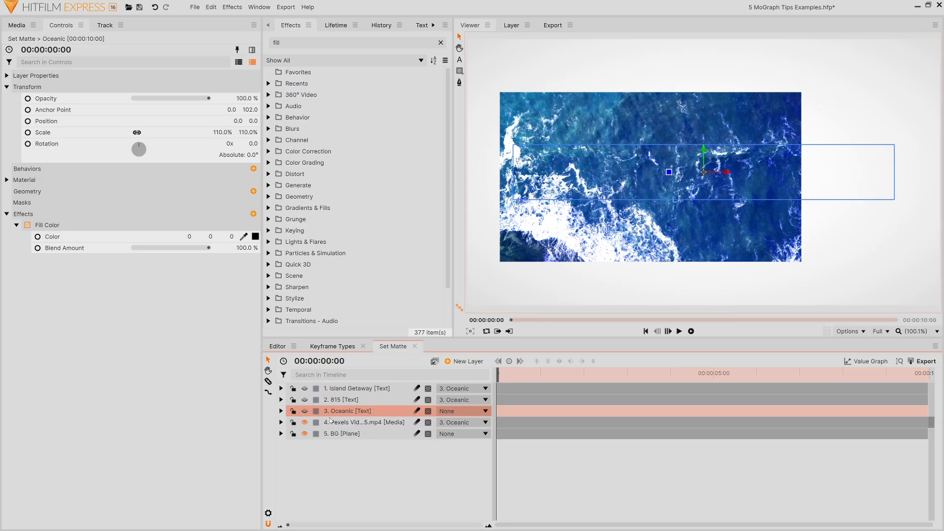
left_click(364, 423)
type("set")
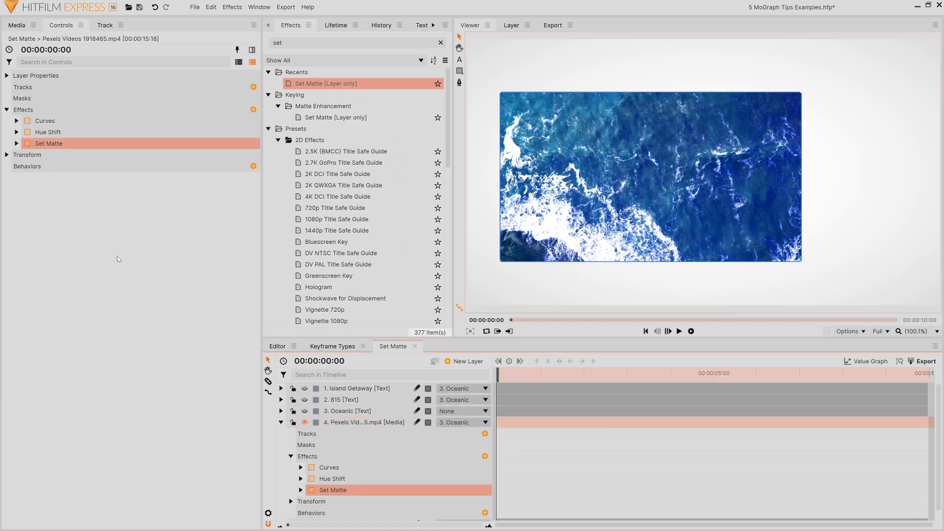
left_click(15, 143)
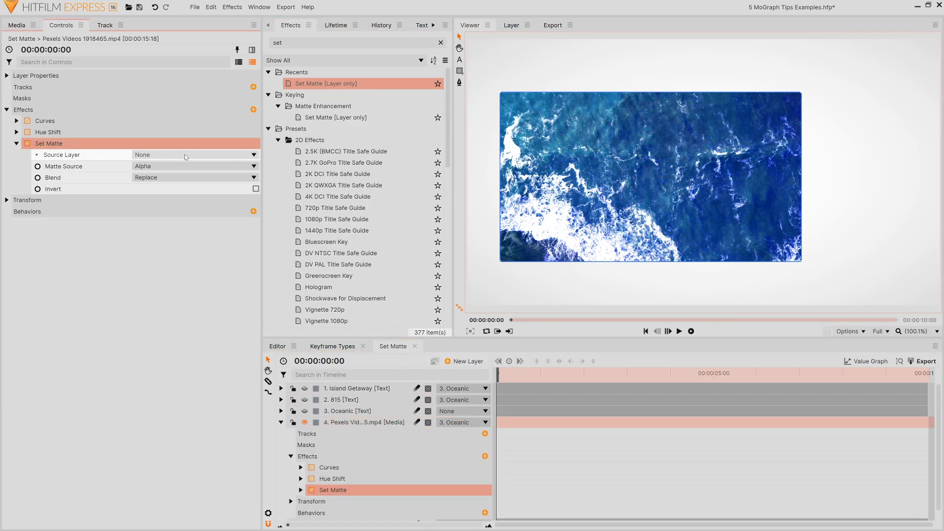
- Set the matte's Source Layer to 3. Oceanic, Blend to Subtract, with Invert ticked
left_click(193, 154)
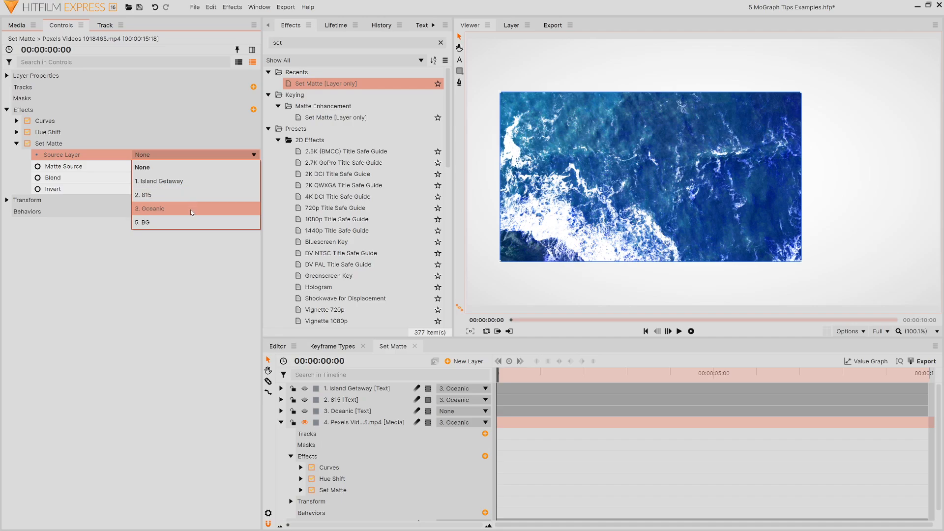
left_click(150, 208)
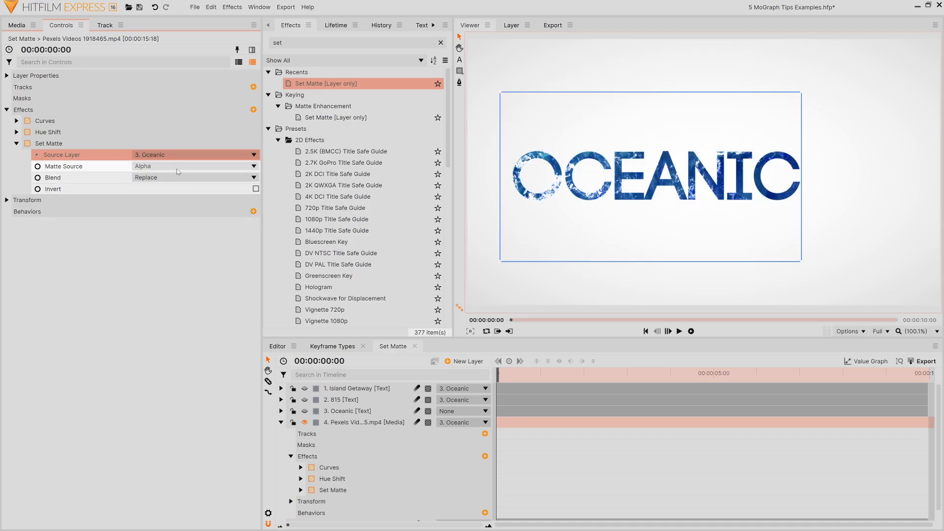
left_click(195, 177)
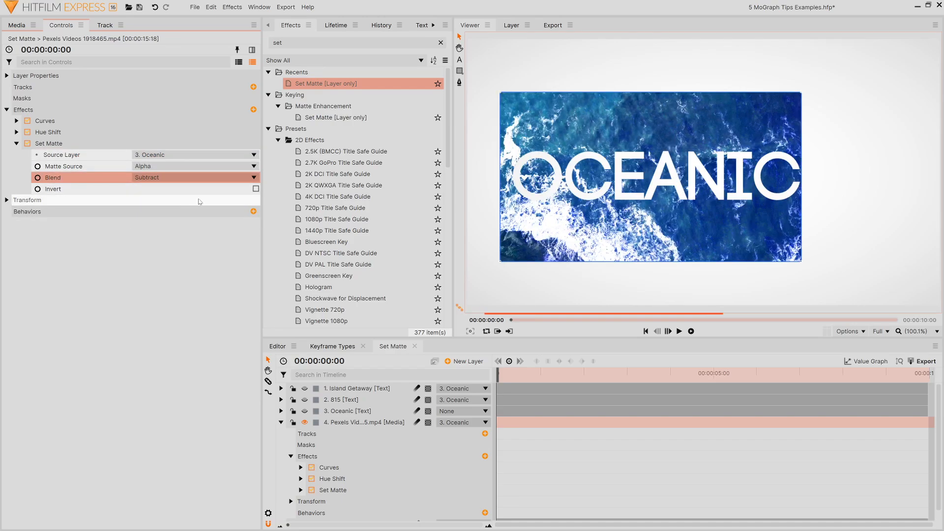
left_click(255, 188)
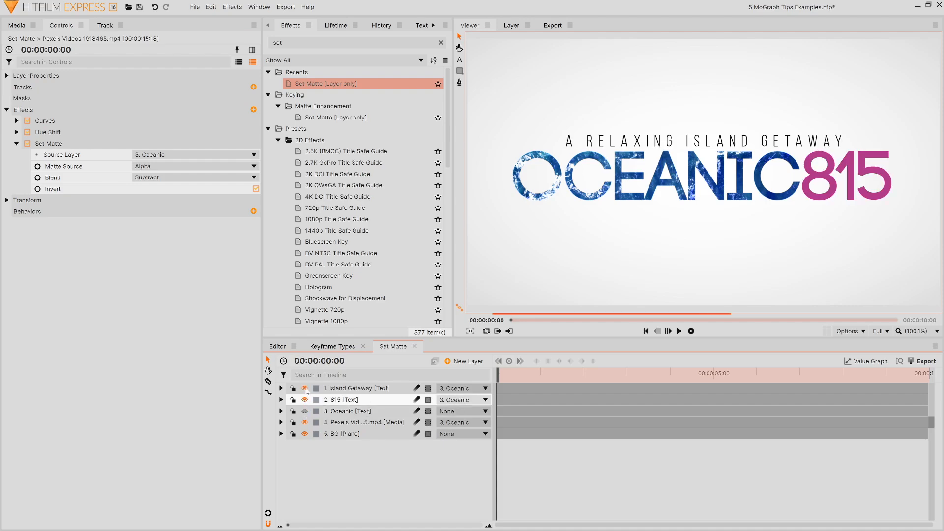
left_click(678, 331)
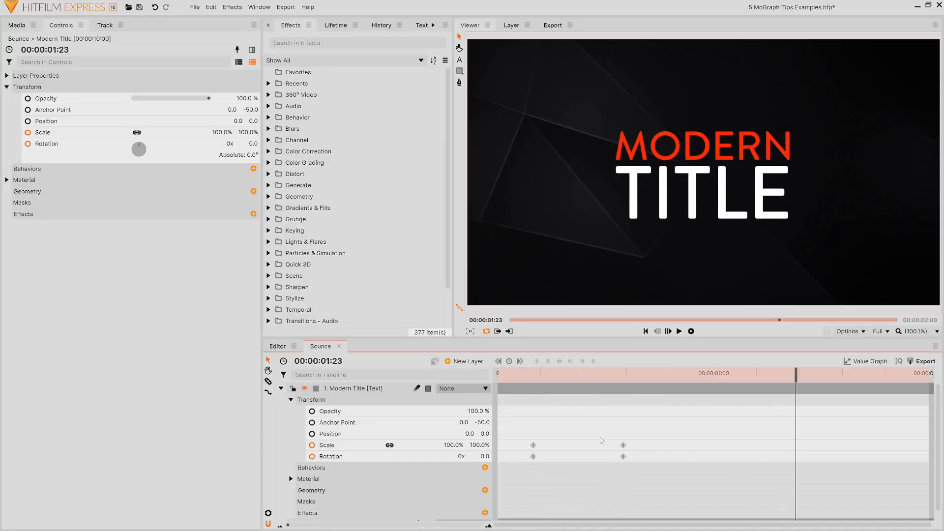
- Paste the copied keyframes at frame 35 so the title overshoots to 110% scale and 5° rotation
left_click(624, 373)
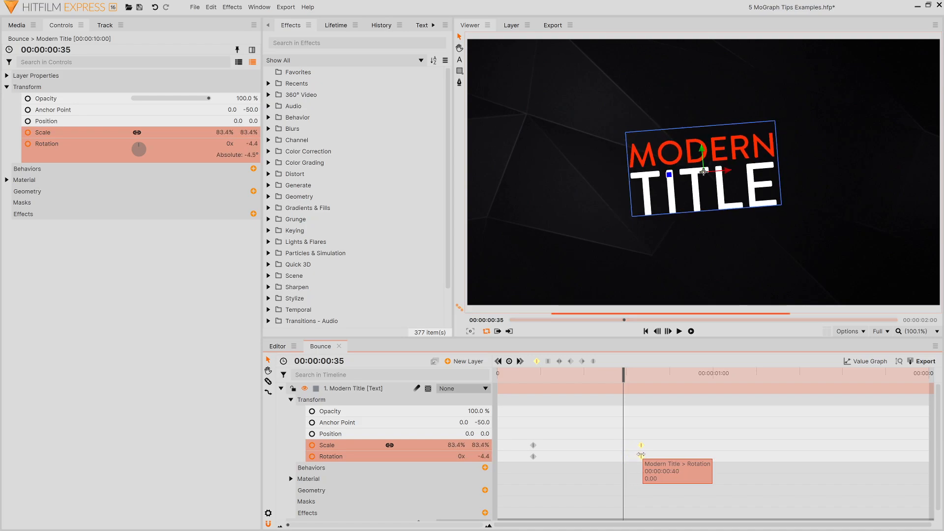
right_click(640, 457)
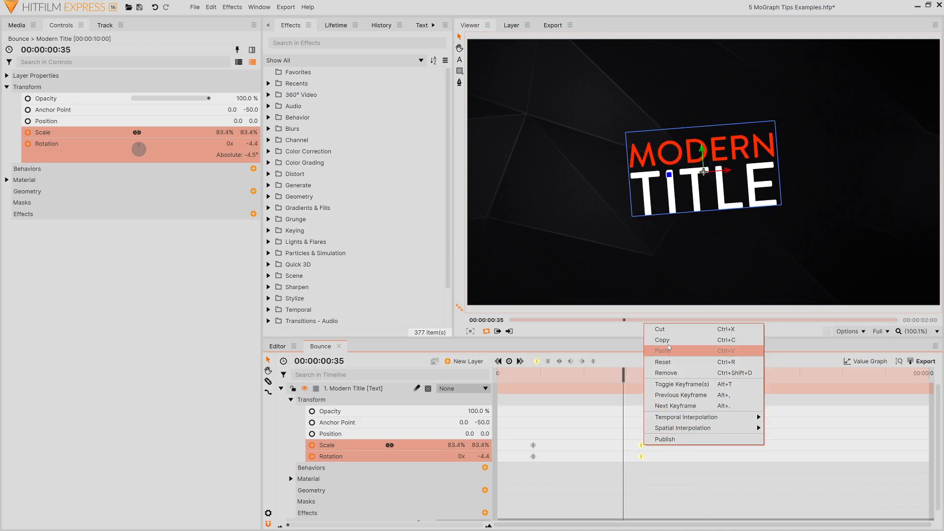
left_click(663, 362)
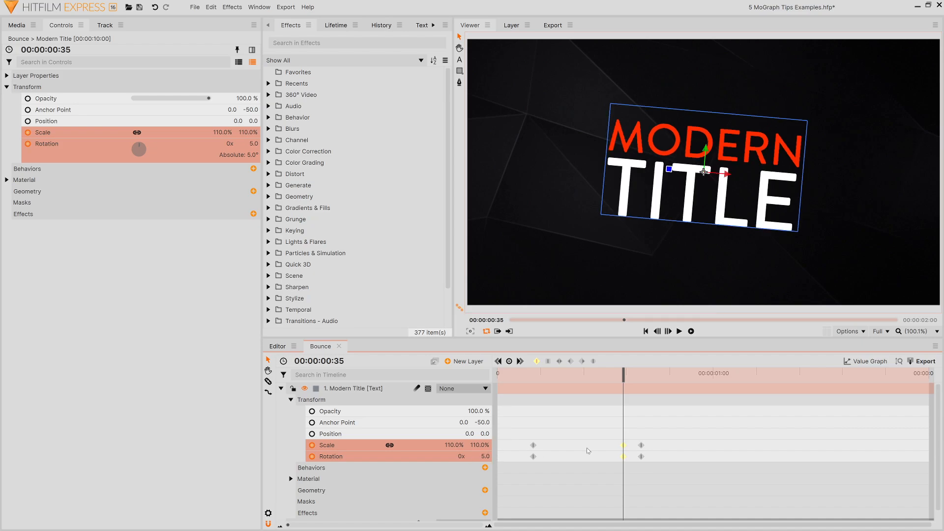
left_click(679, 332)
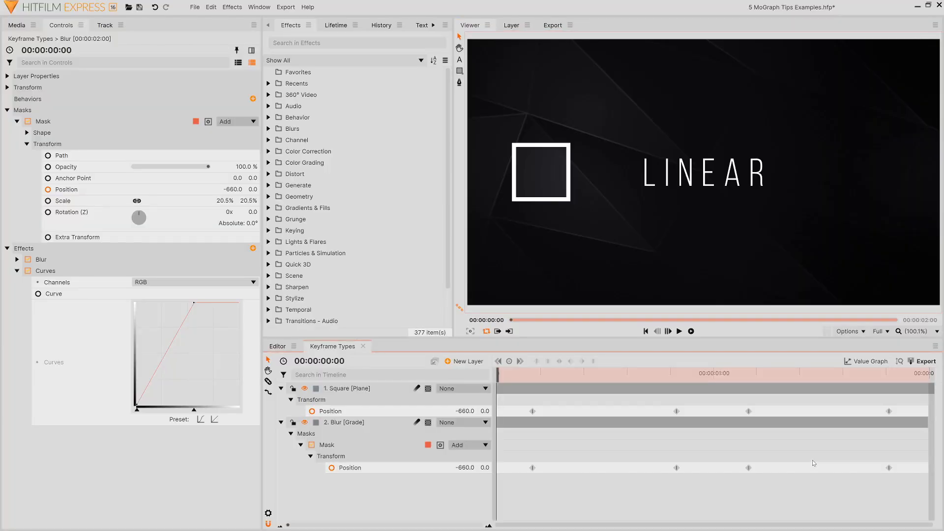
- Make the square's position keyframes Manual Bezier and select them on both layers with the value curve shown
left_click(678, 330)
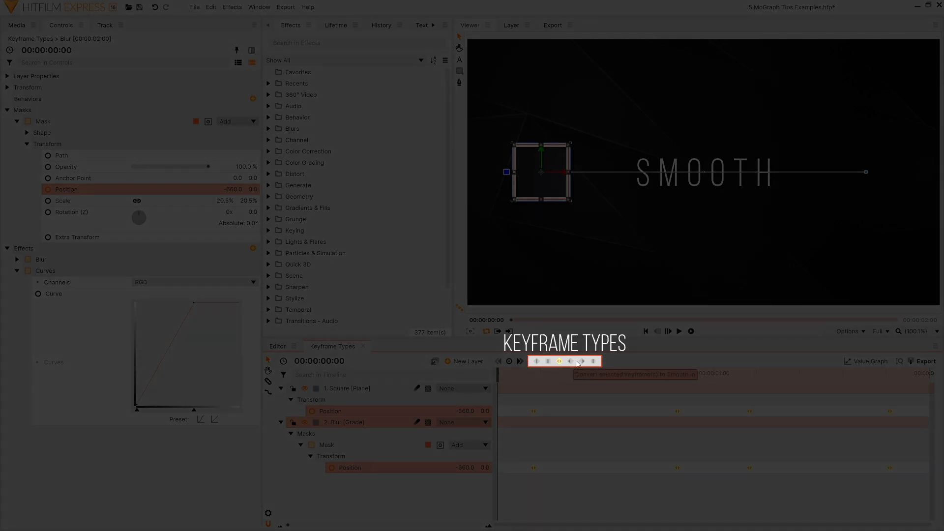
left_click(679, 330)
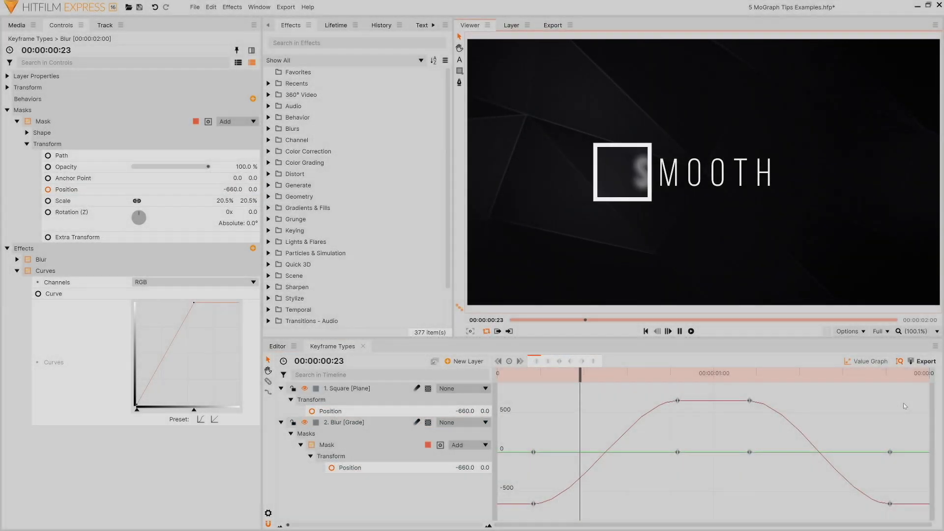
left_click_drag(580, 367, 570, 368)
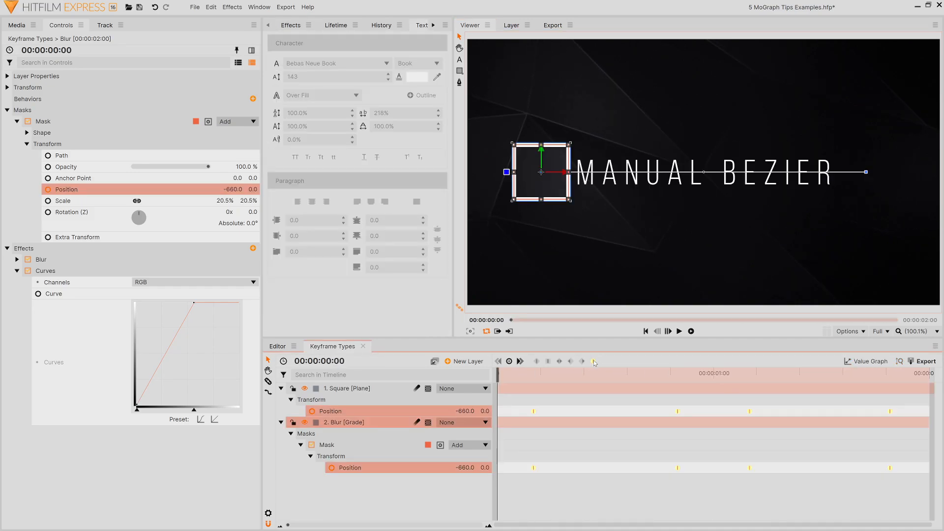
mouse_move(593, 362)
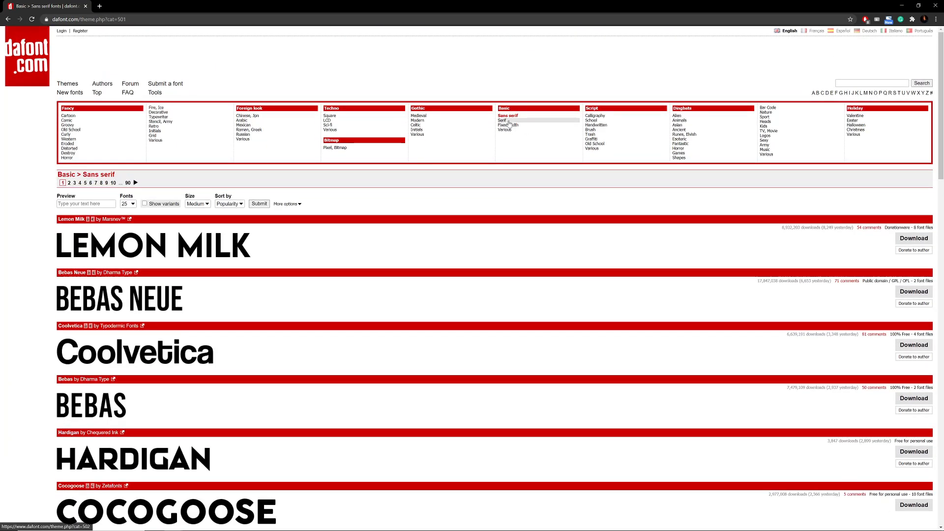
- Browse dafont.com's Fancy > Comic font listing and look through the results
left_click(501, 120)
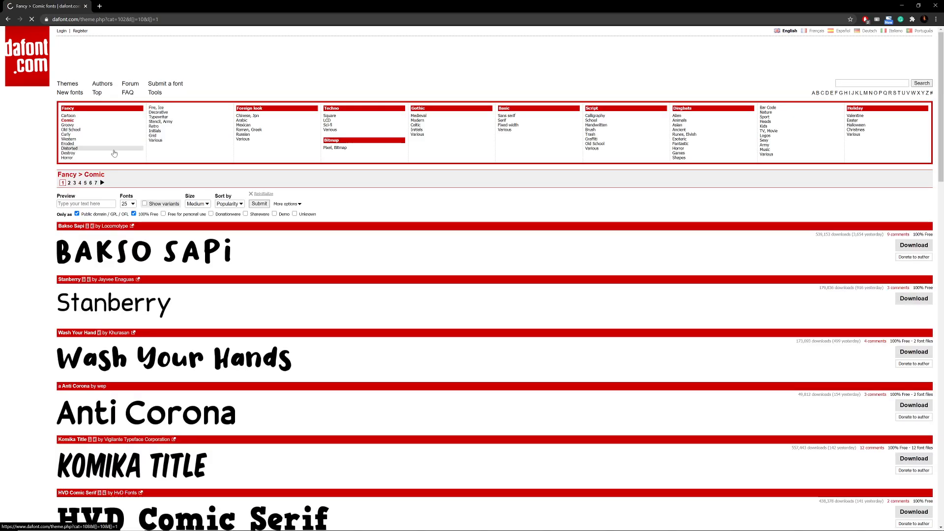
scroll("down", 3)
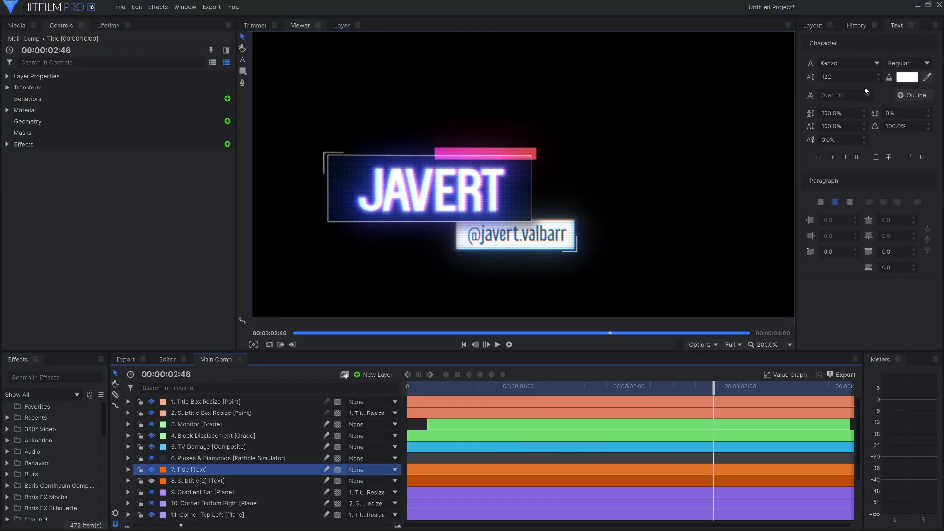
- Select the Title text layer in the neon lower-third Main Comp to show its effect stack
left_click(850, 63)
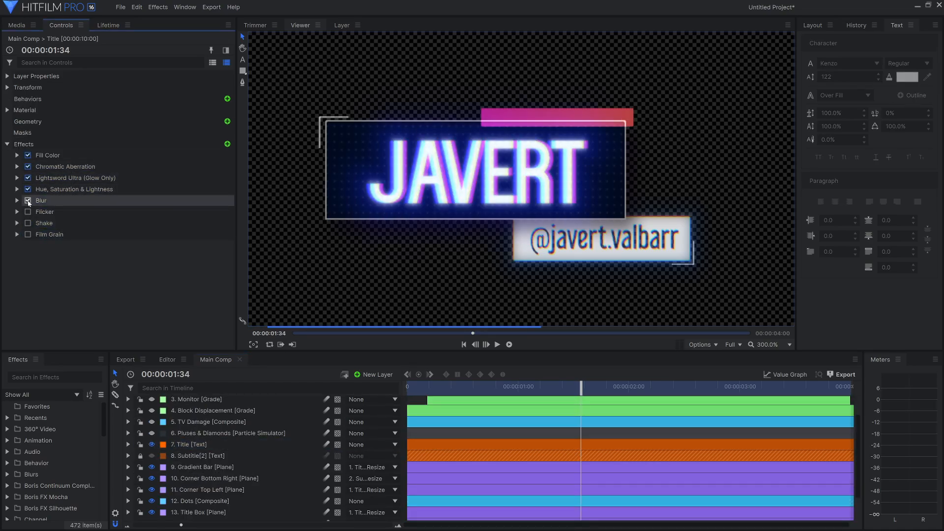
- Select the Pluses & Diamonds particle layer and scrub the first frames of the title intro
left_click(228, 433)
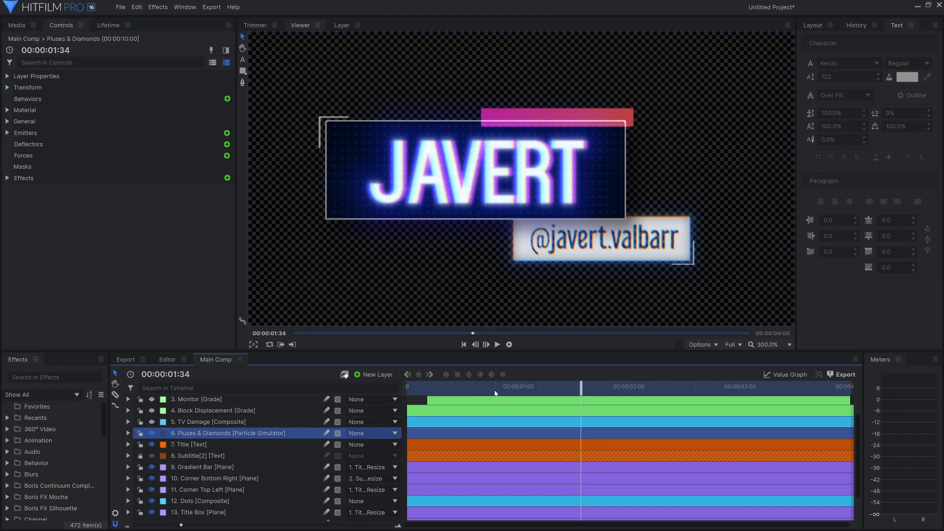
left_click(465, 387)
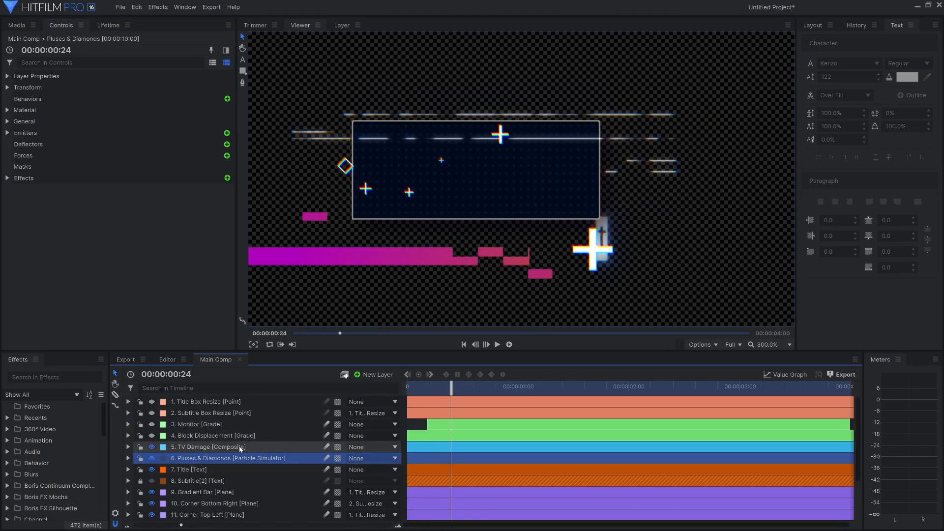
left_click_drag(449, 386, 460, 386)
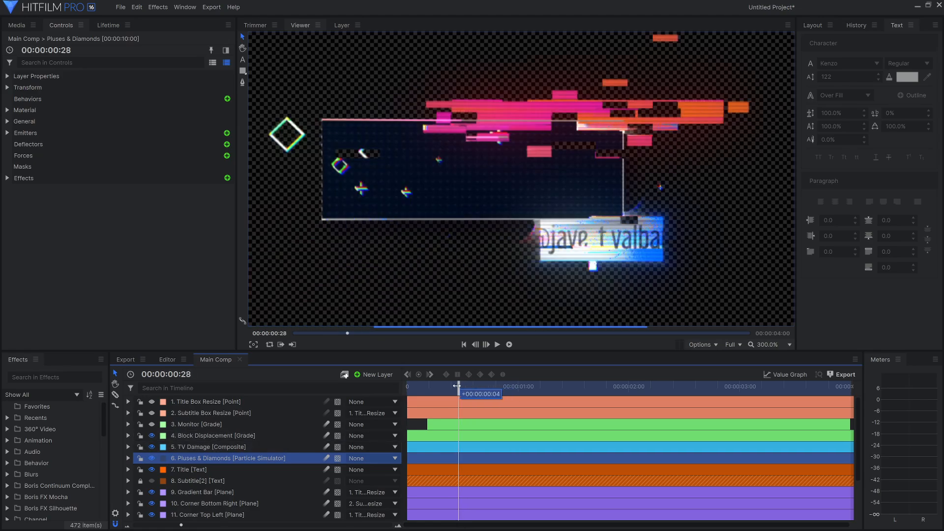